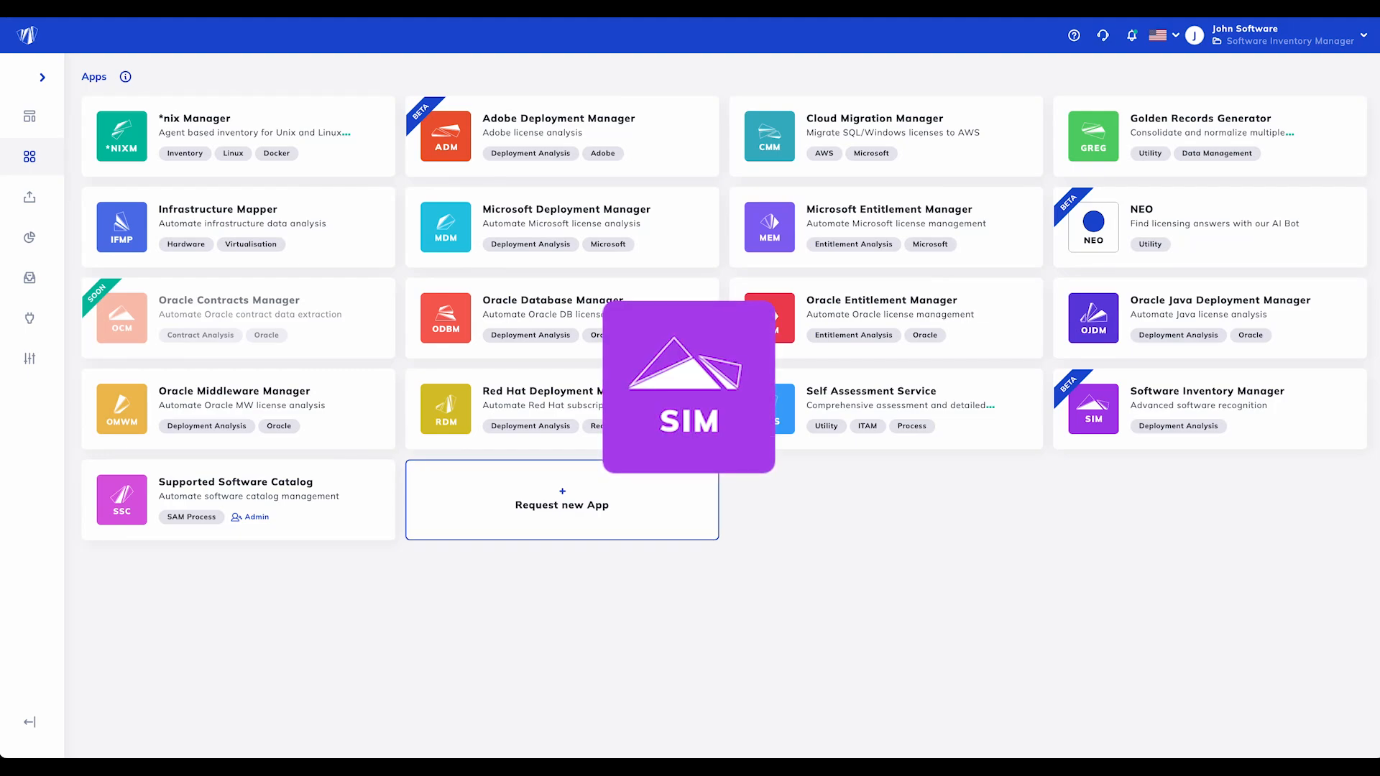
{"action": "mouse_move", "coordinate": [1150, 414]}
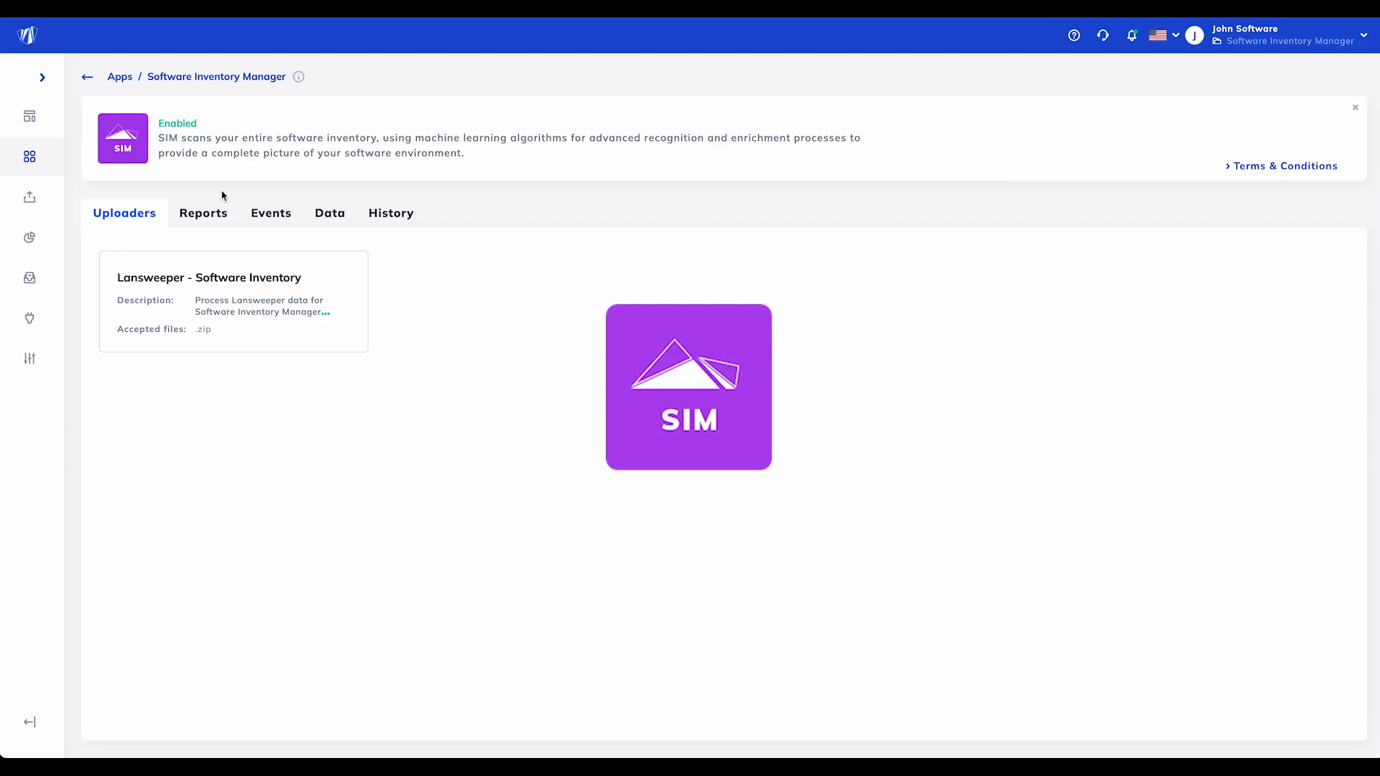
Show the Software Inventory Manager app's reports list with the Software Inventory report.
{"action": "left_click", "coordinate": [204, 212]}
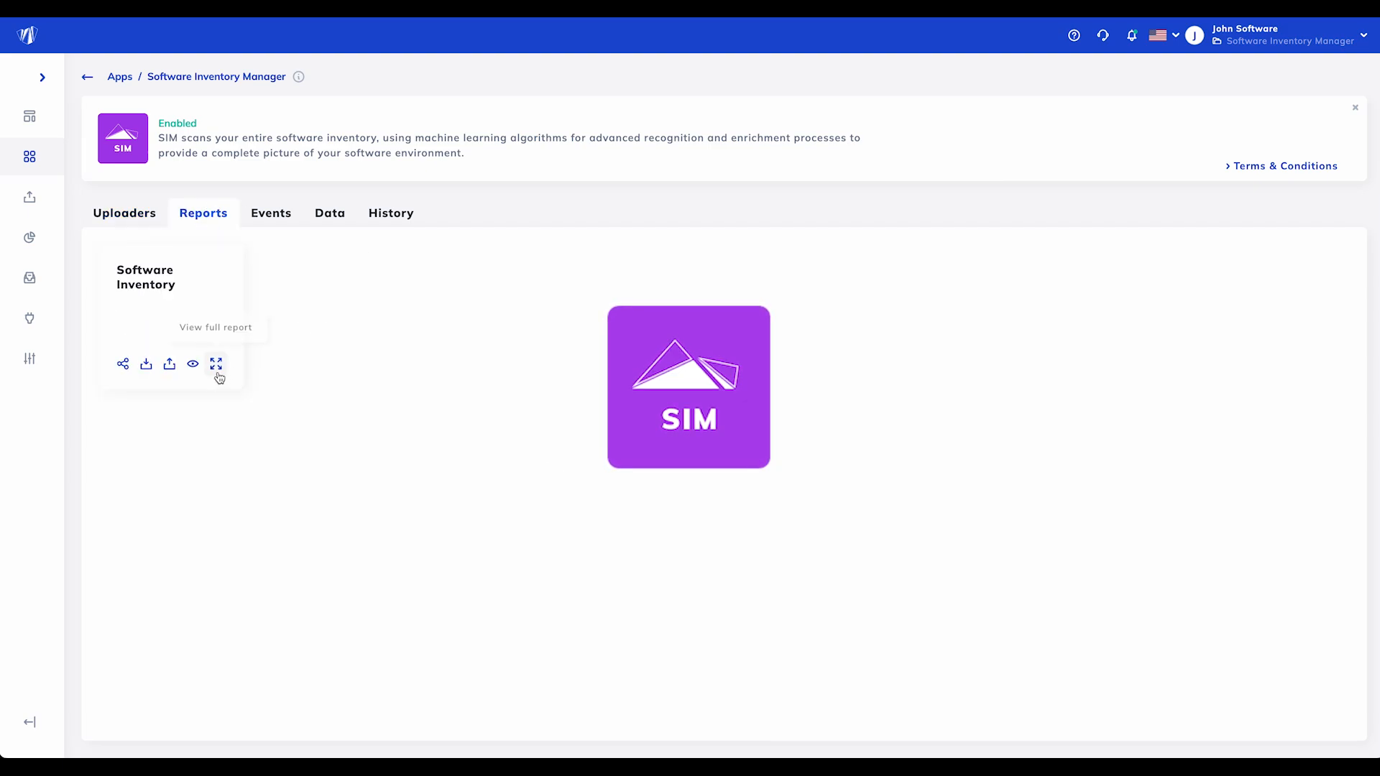
View the full Software Inventory report with device, user and recognition summaries.
{"action": "left_click", "coordinate": [216, 366]}
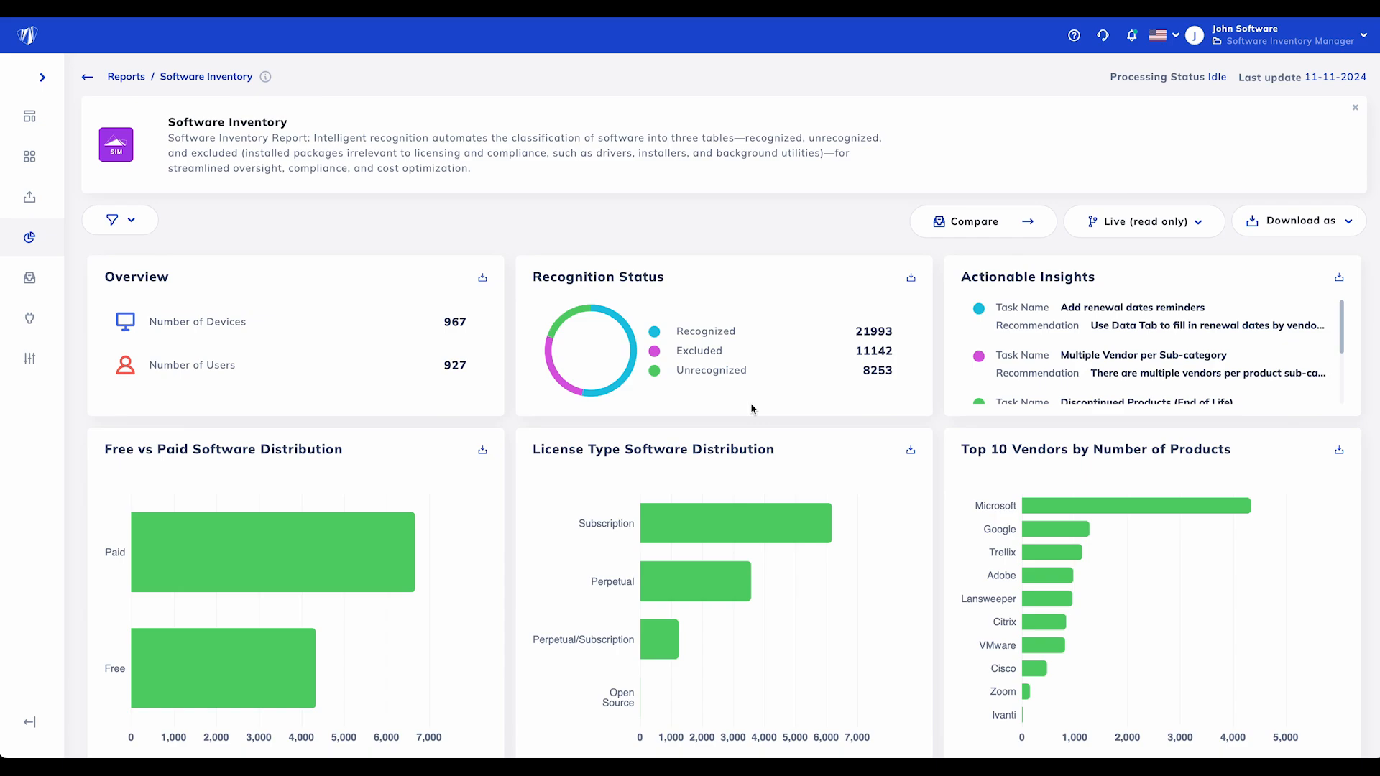
{"action": "mouse_move", "coordinate": [808, 417]}
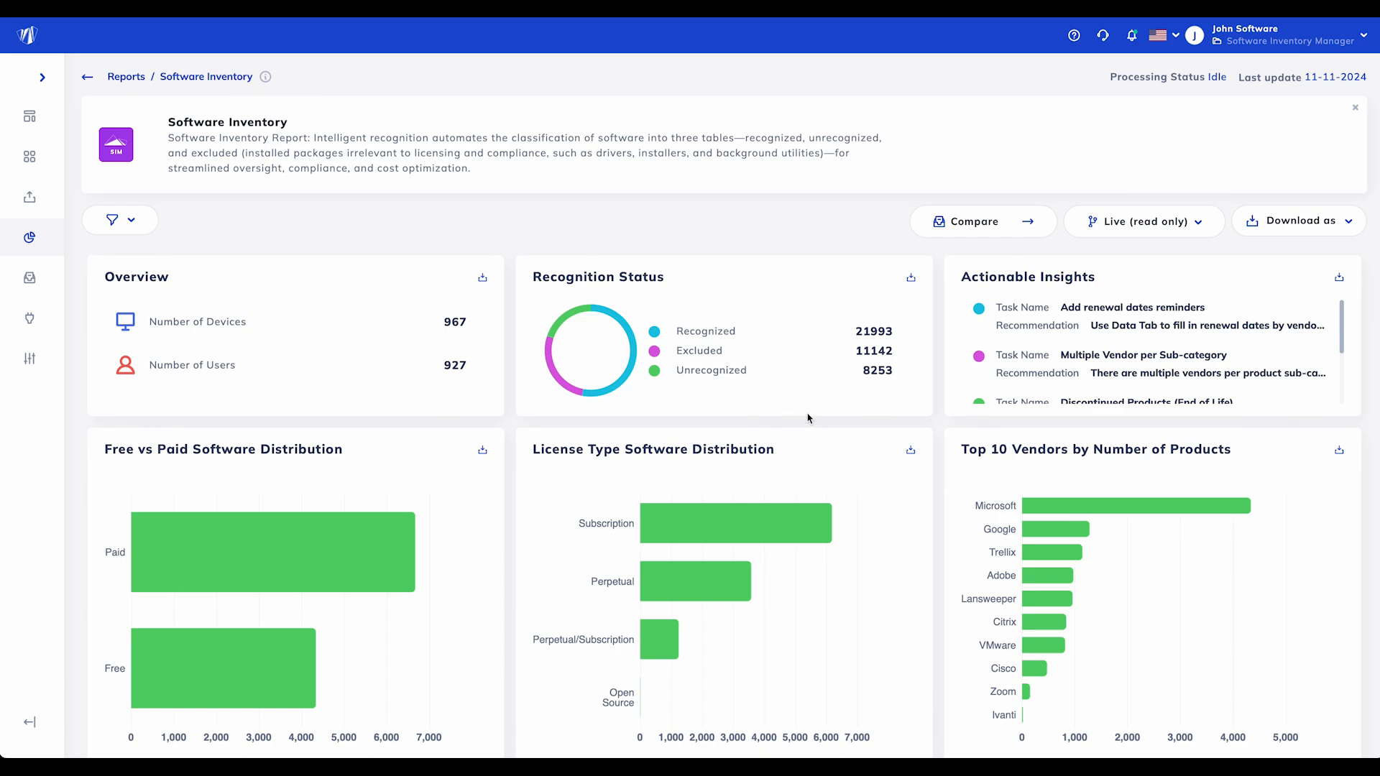
{"action": "mouse_move", "coordinate": [1130, 328]}
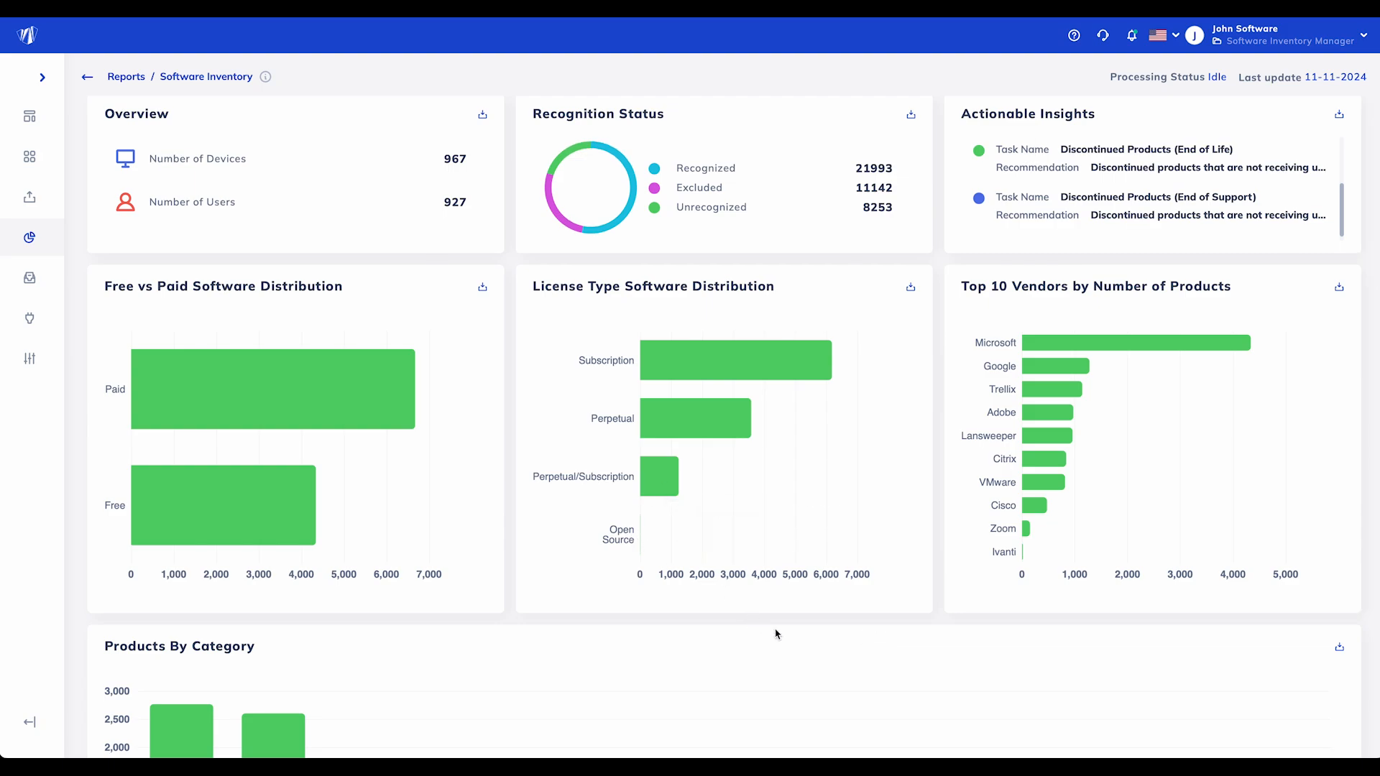
Scroll down to the Products By Category chart and the Recognized Software table.
{"action": "scroll", "scroll_direction": "down", "scroll_amount": 3}
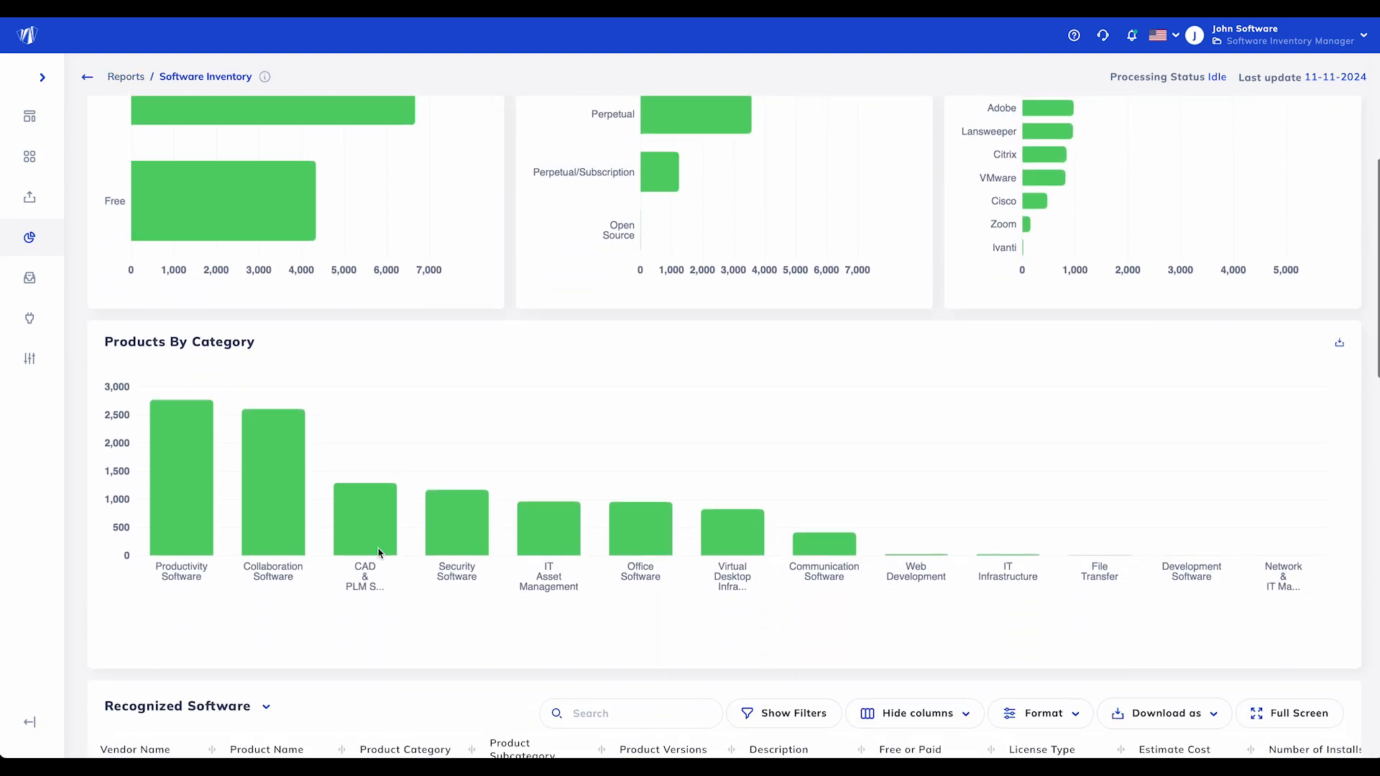
{"action": "mouse_move", "coordinate": [601, 638]}
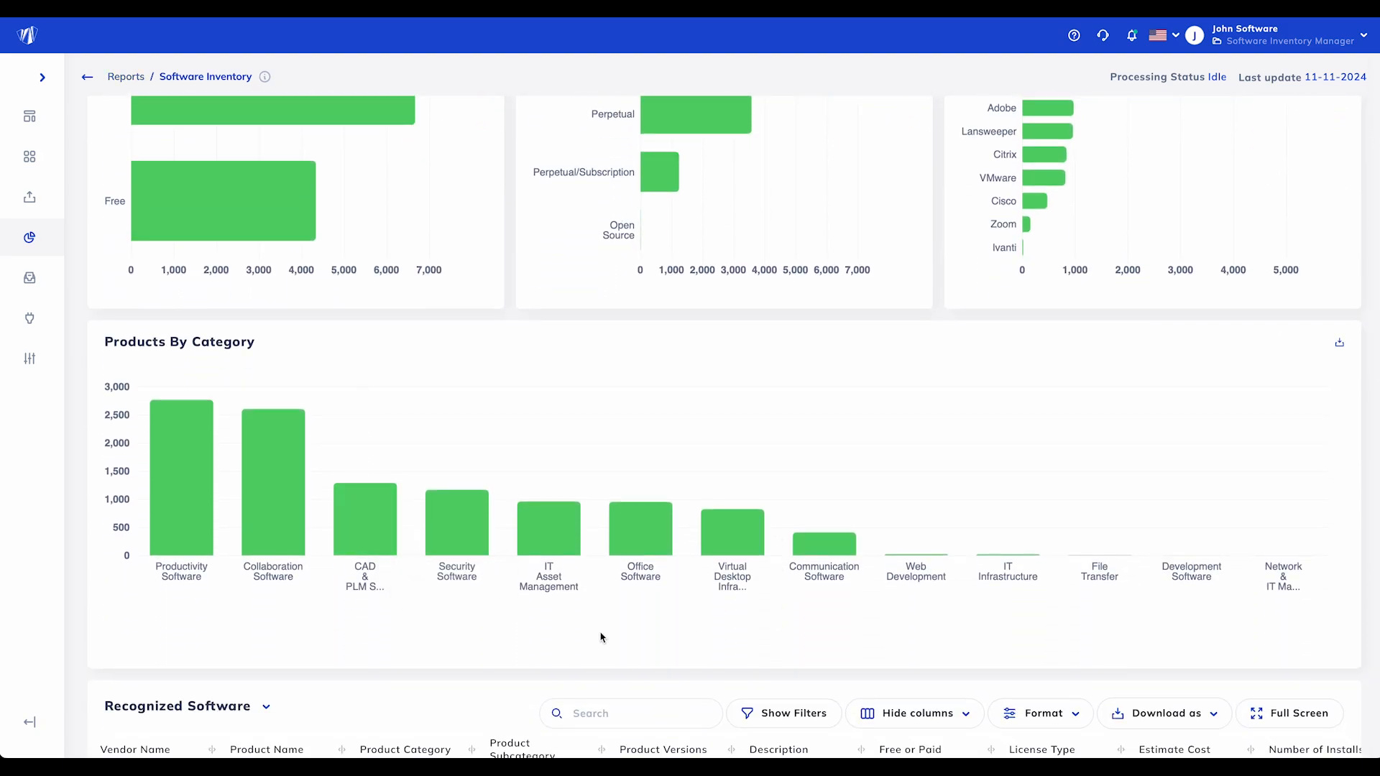
{"action": "mouse_move", "coordinate": [1286, 555]}
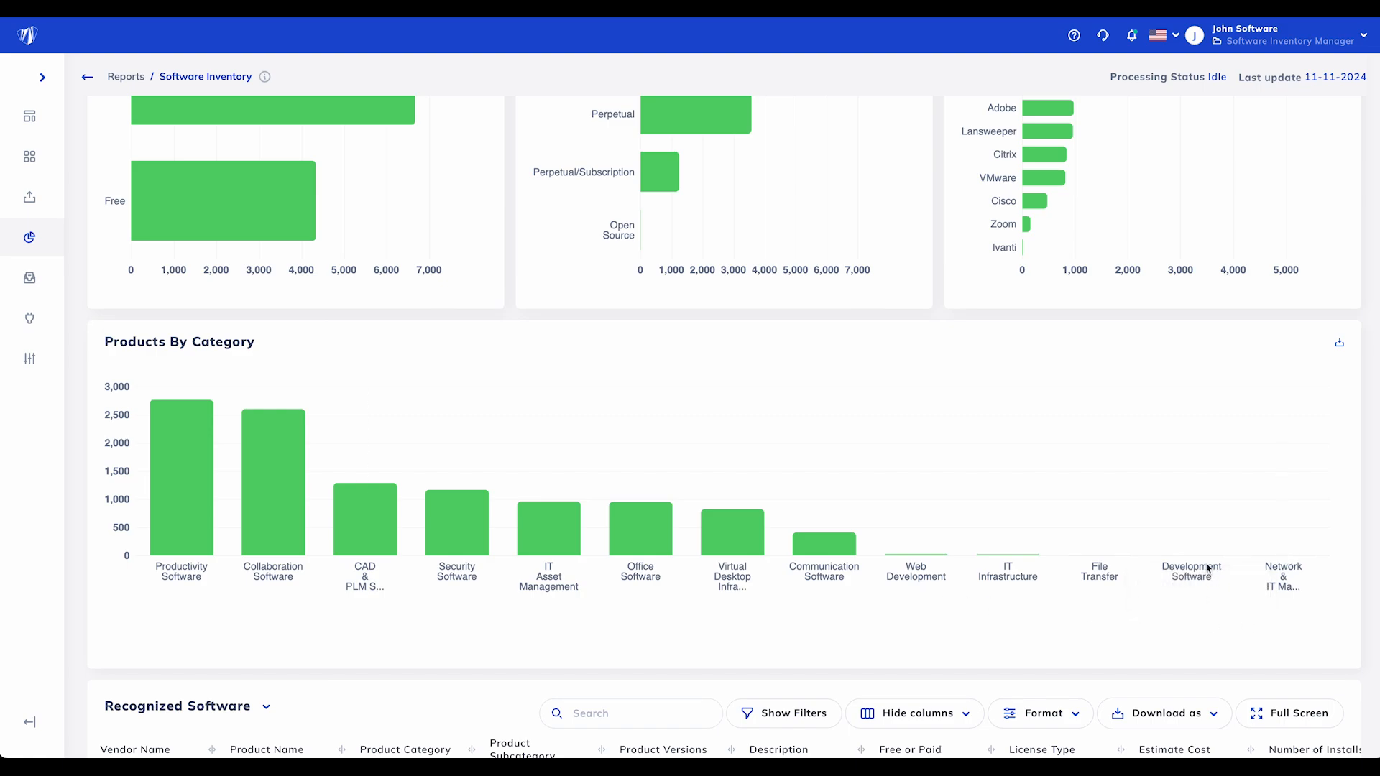
{"action": "scroll", "scroll_direction": "down", "scroll_amount": 3}
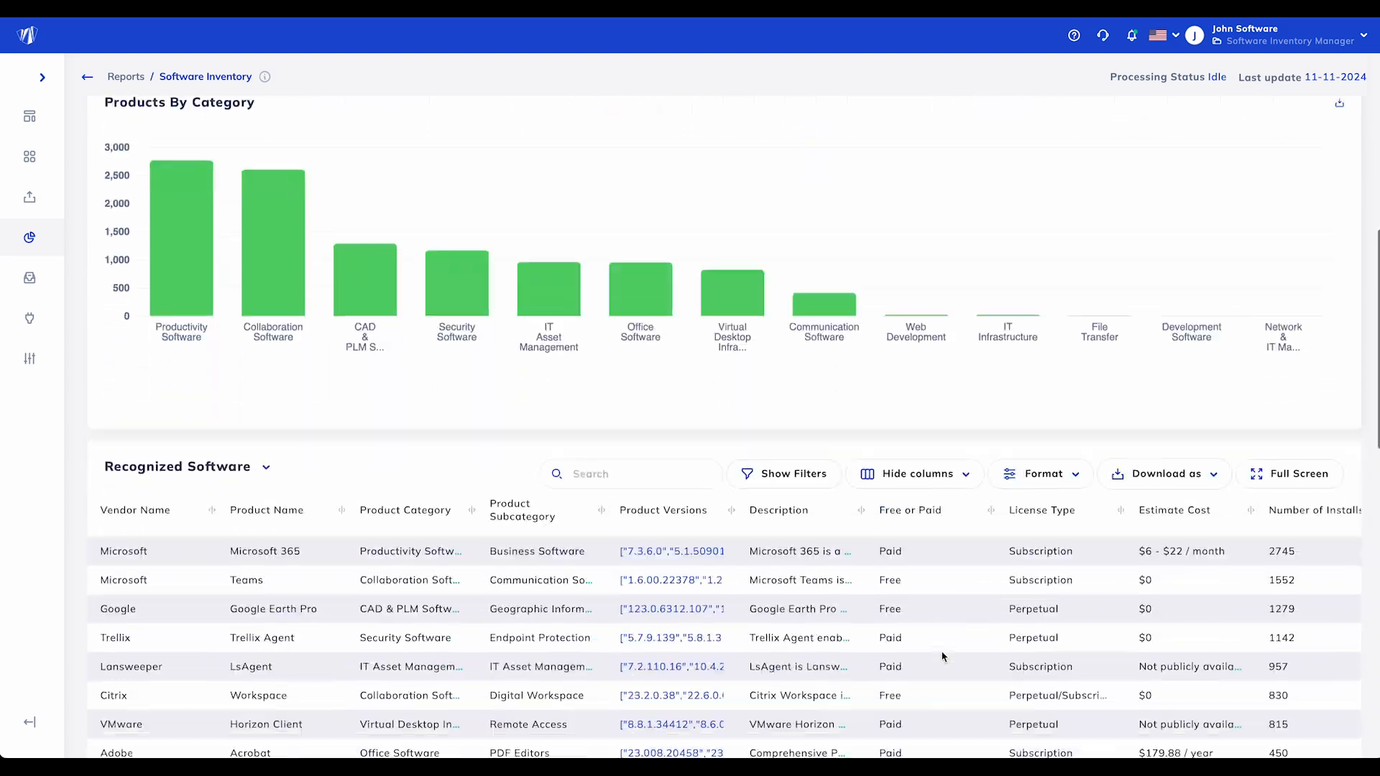
Scroll down the Recognized Software table listing 15 of 37 products per page.
{"action": "scroll", "scroll_direction": "down", "scroll_amount": 3}
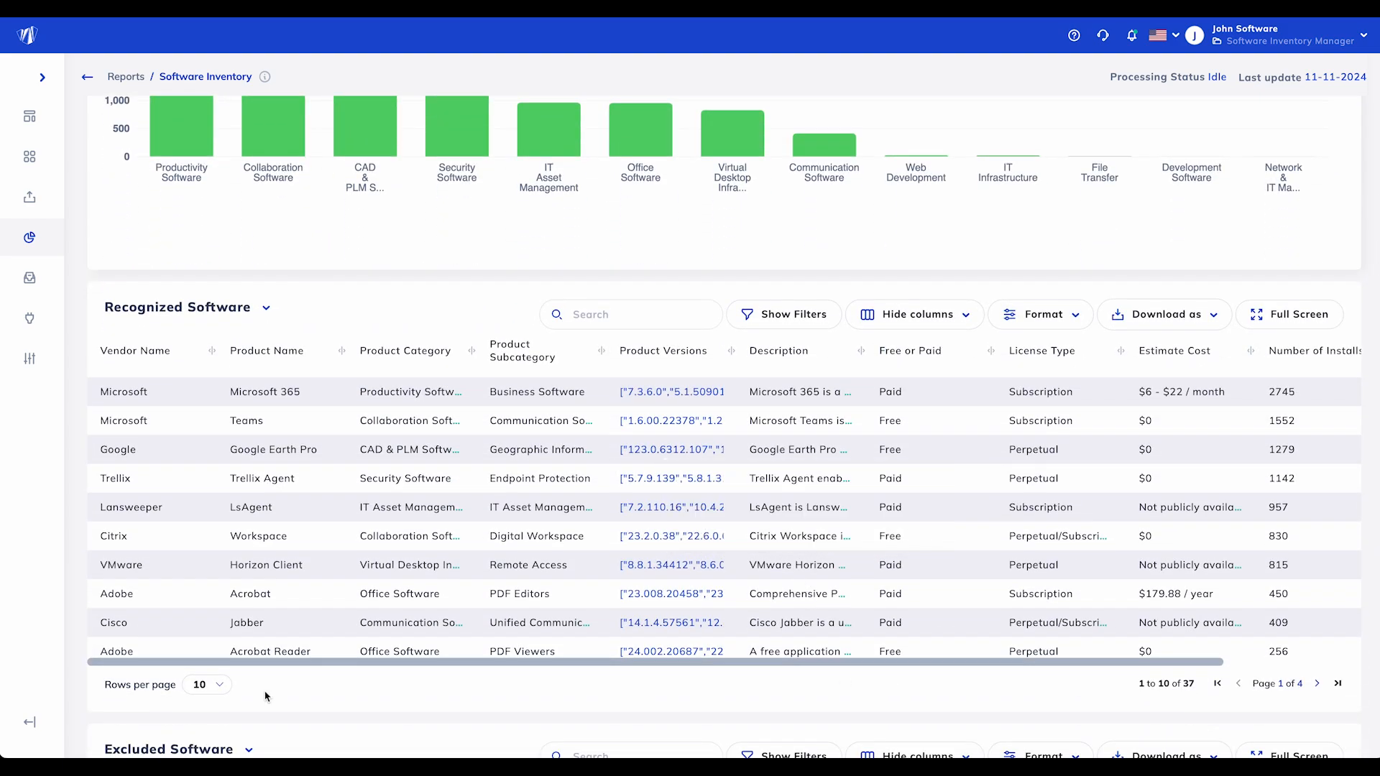
{"action": "scroll", "scroll_direction": "down", "scroll_amount": 3}
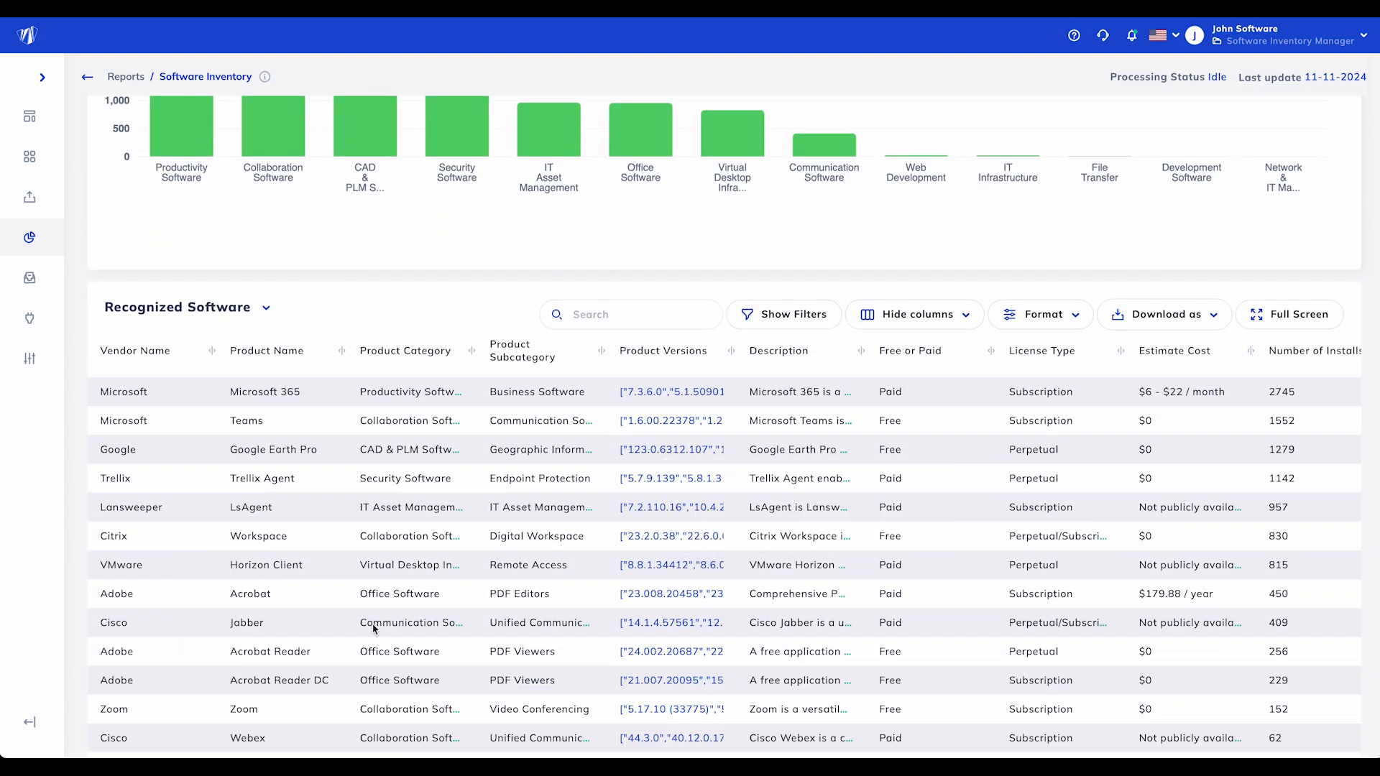
{"action": "scroll", "scroll_direction": "down", "scroll_amount": 3}
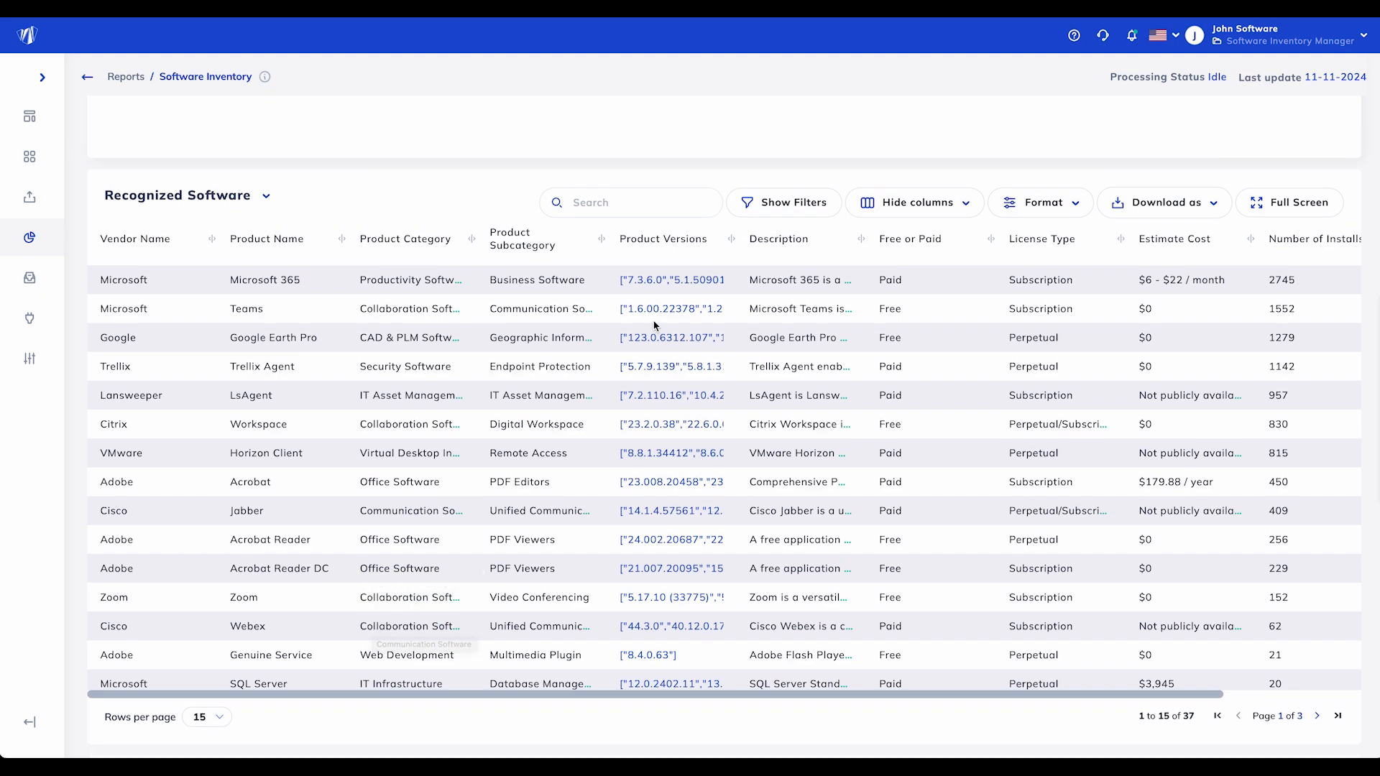
{"action": "mouse_move", "coordinate": [655, 313]}
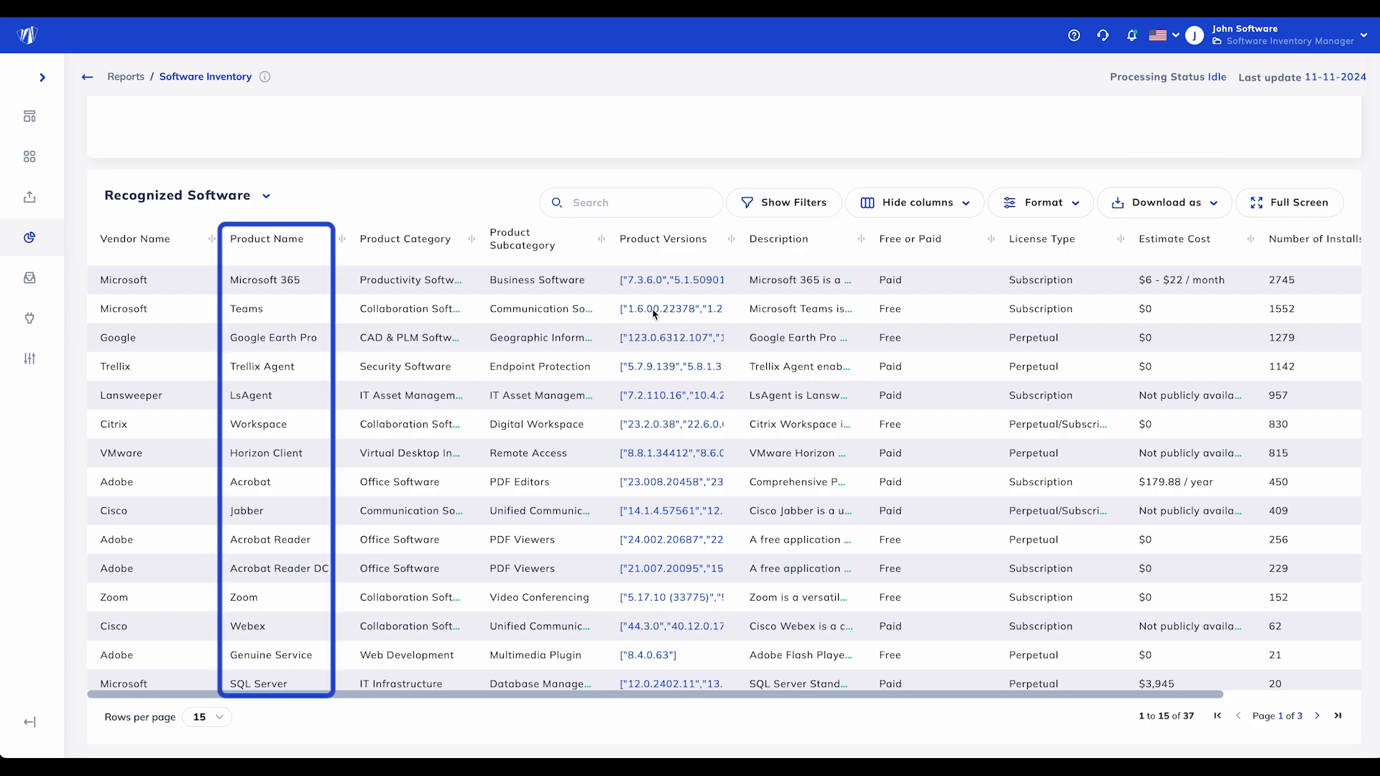
{"action": "left_click", "coordinate": [267, 239]}
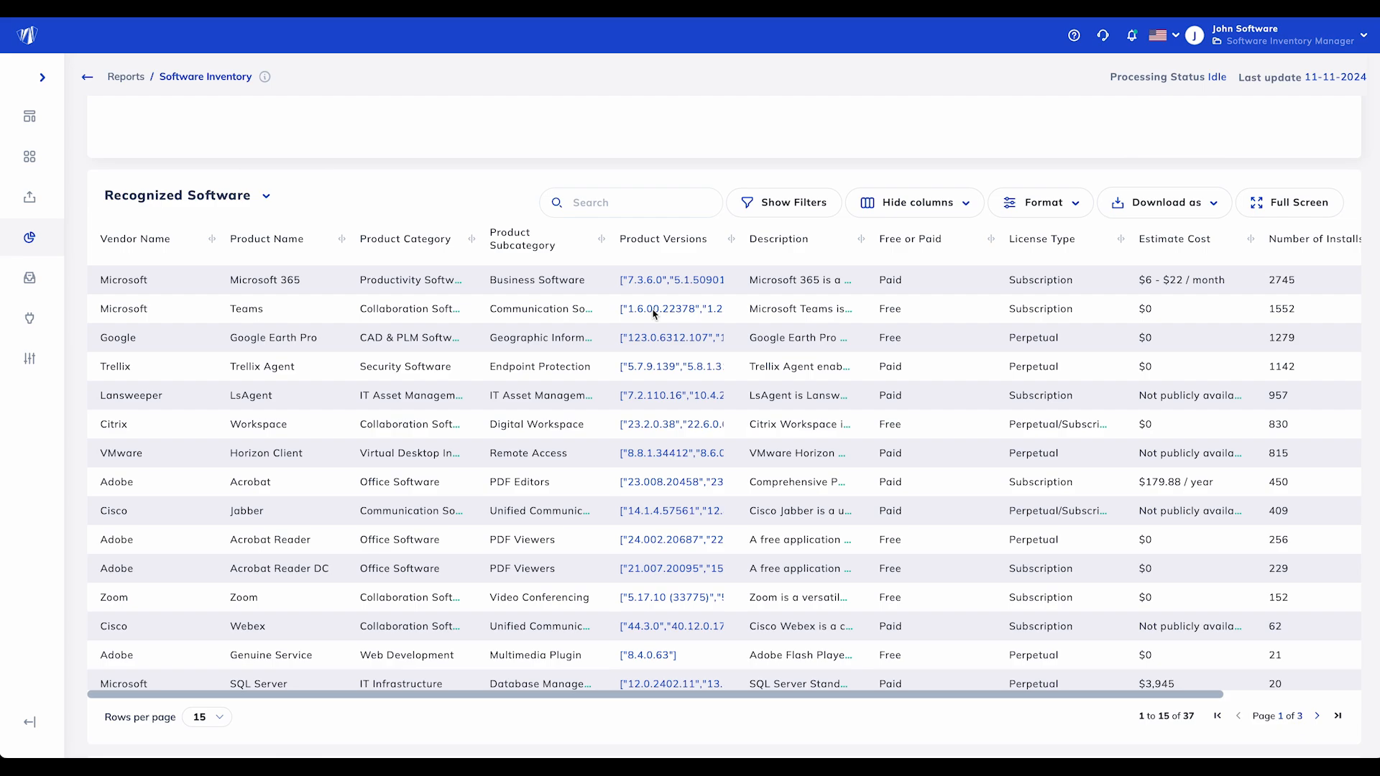
{"action": "left_click", "coordinate": [670, 309]}
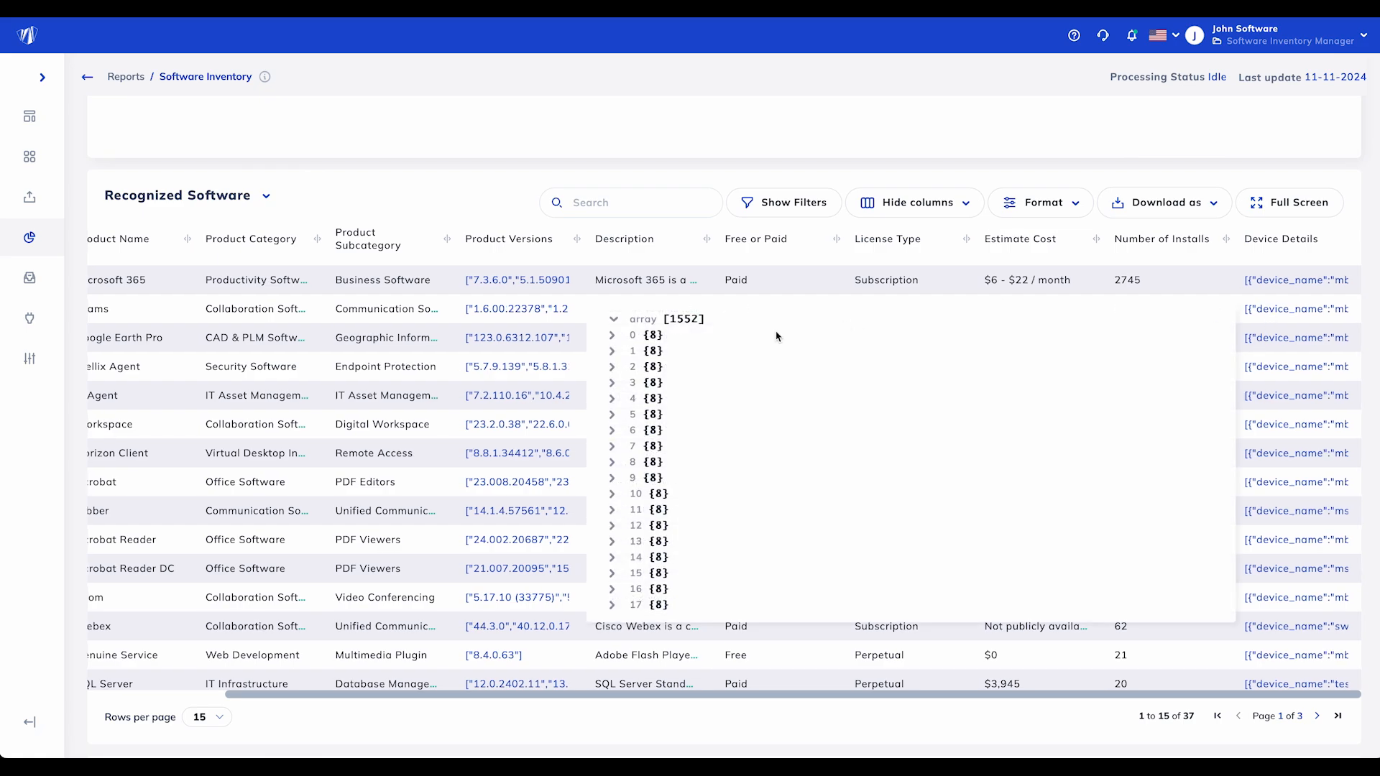
{"action": "left_click", "coordinate": [613, 335]}
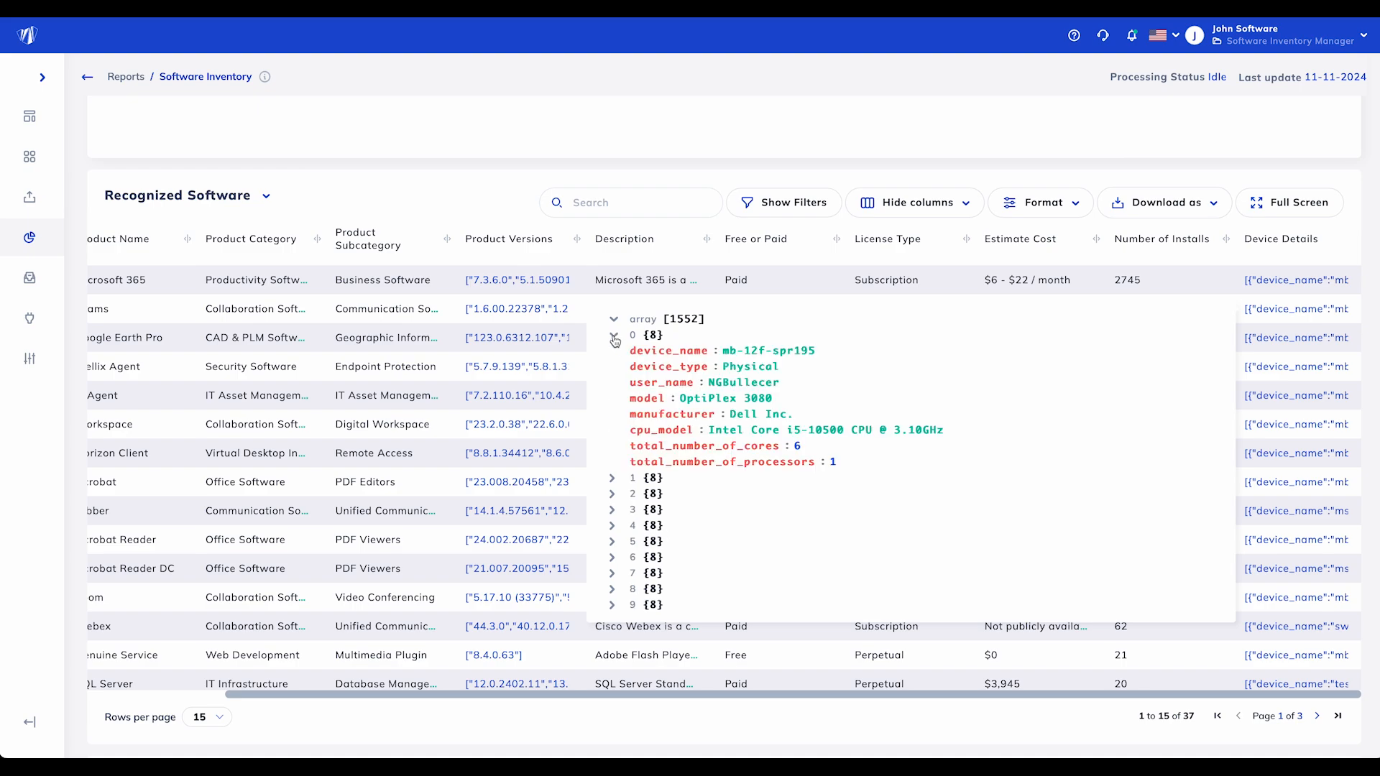
{"action": "left_click", "coordinate": [757, 239]}
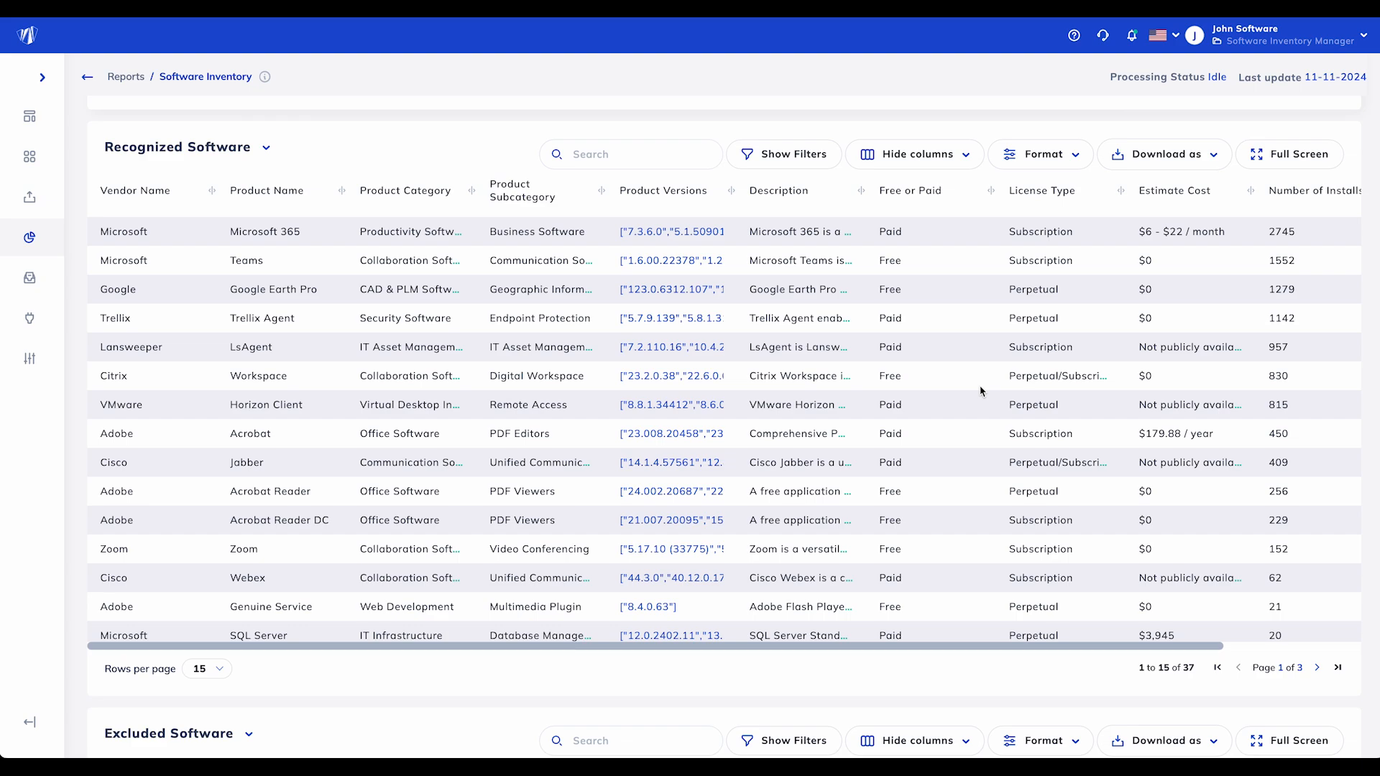
Scroll down to the Excluded Software table listing 15 of 48 excluded products.
{"action": "scroll", "scroll_direction": "down", "scroll_amount": 3}
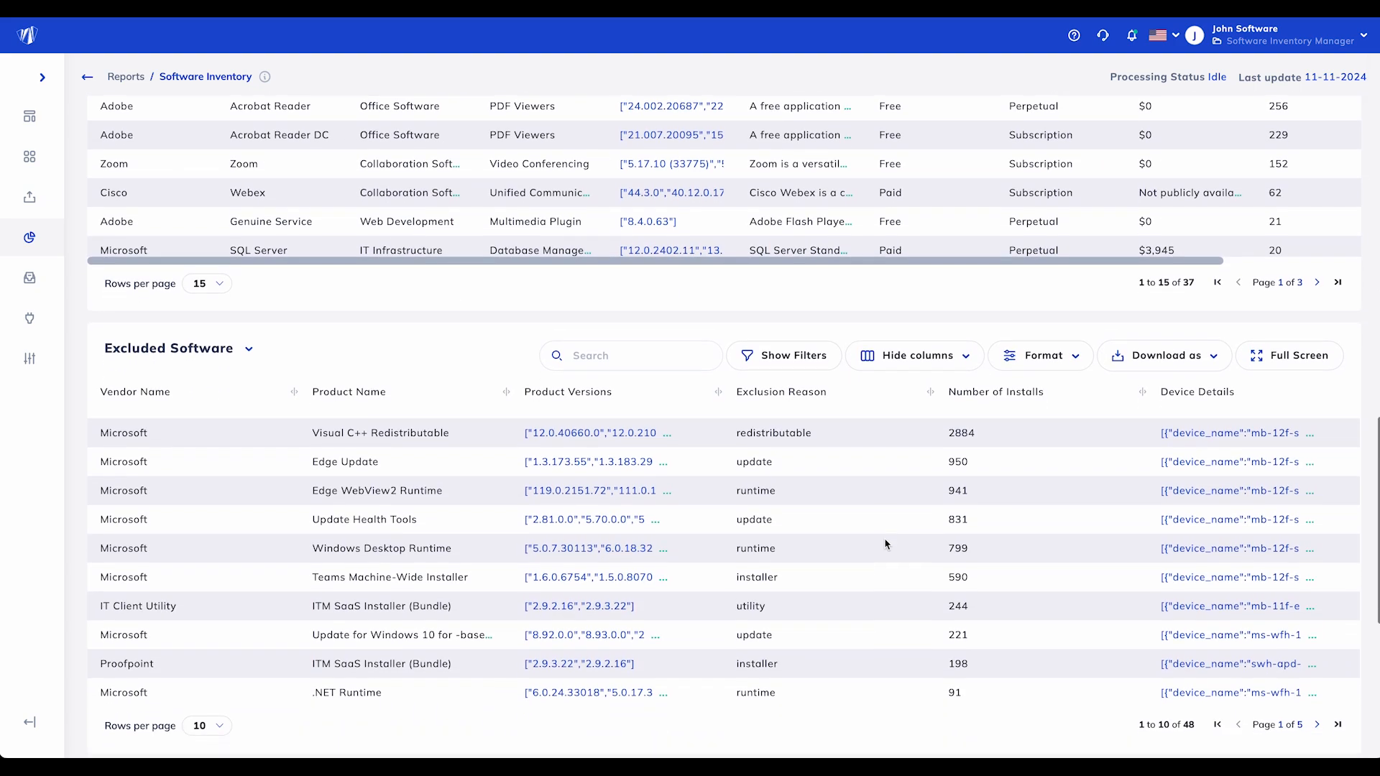
{"action": "scroll", "scroll_direction": "down", "scroll_amount": 3}
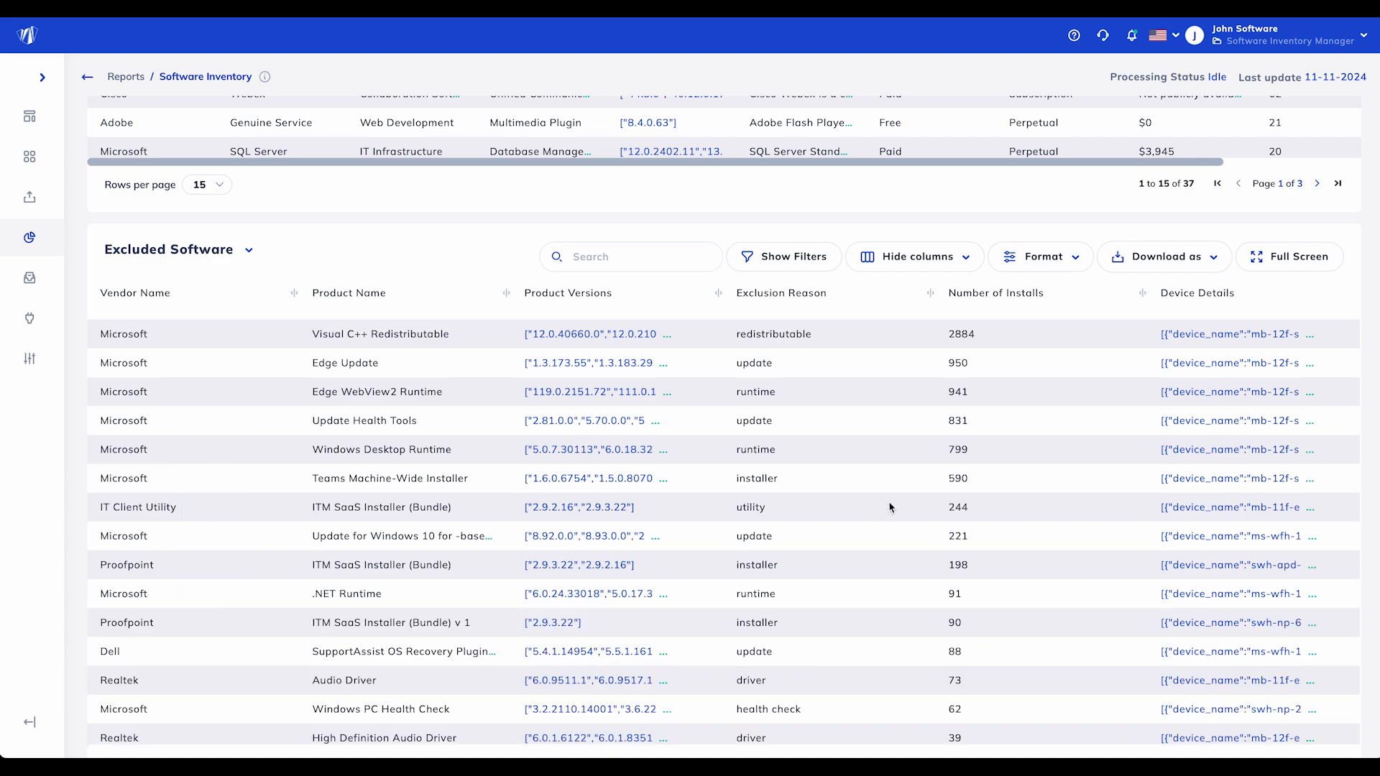
{"action": "scroll", "scroll_direction": "down", "scroll_amount": 3}
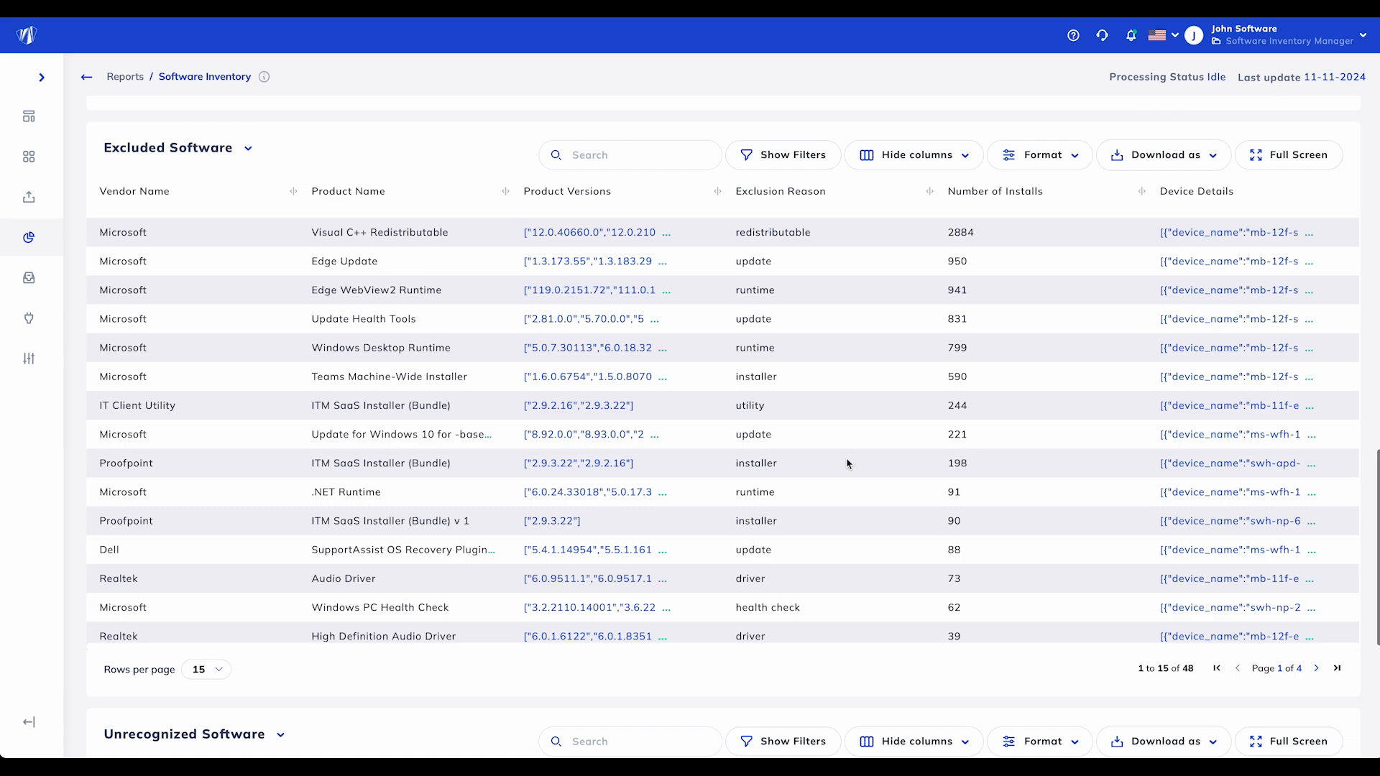
{"action": "scroll", "scroll_direction": "down", "scroll_amount": 3}
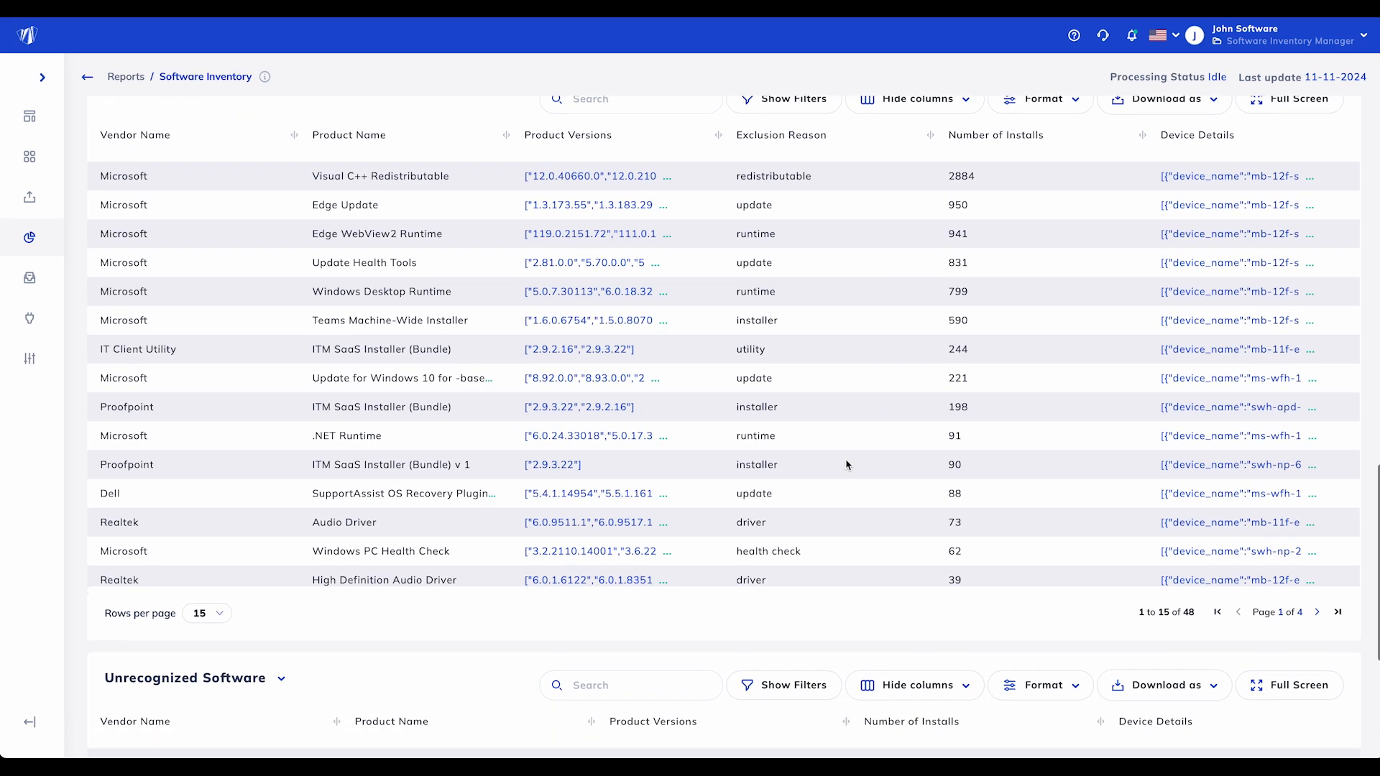
{"action": "scroll", "scroll_direction": "down", "scroll_amount": 3}
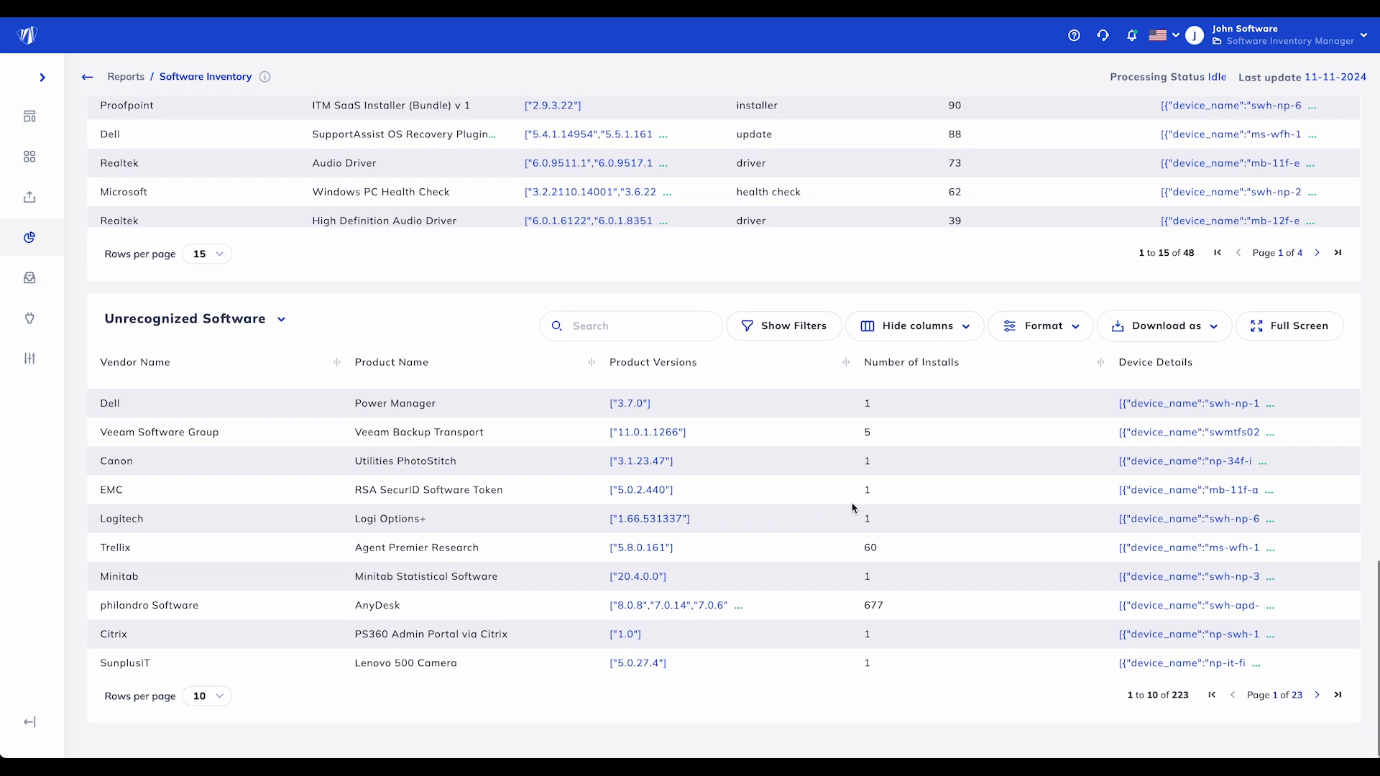
{"action": "mouse_move", "coordinate": [1316, 711]}
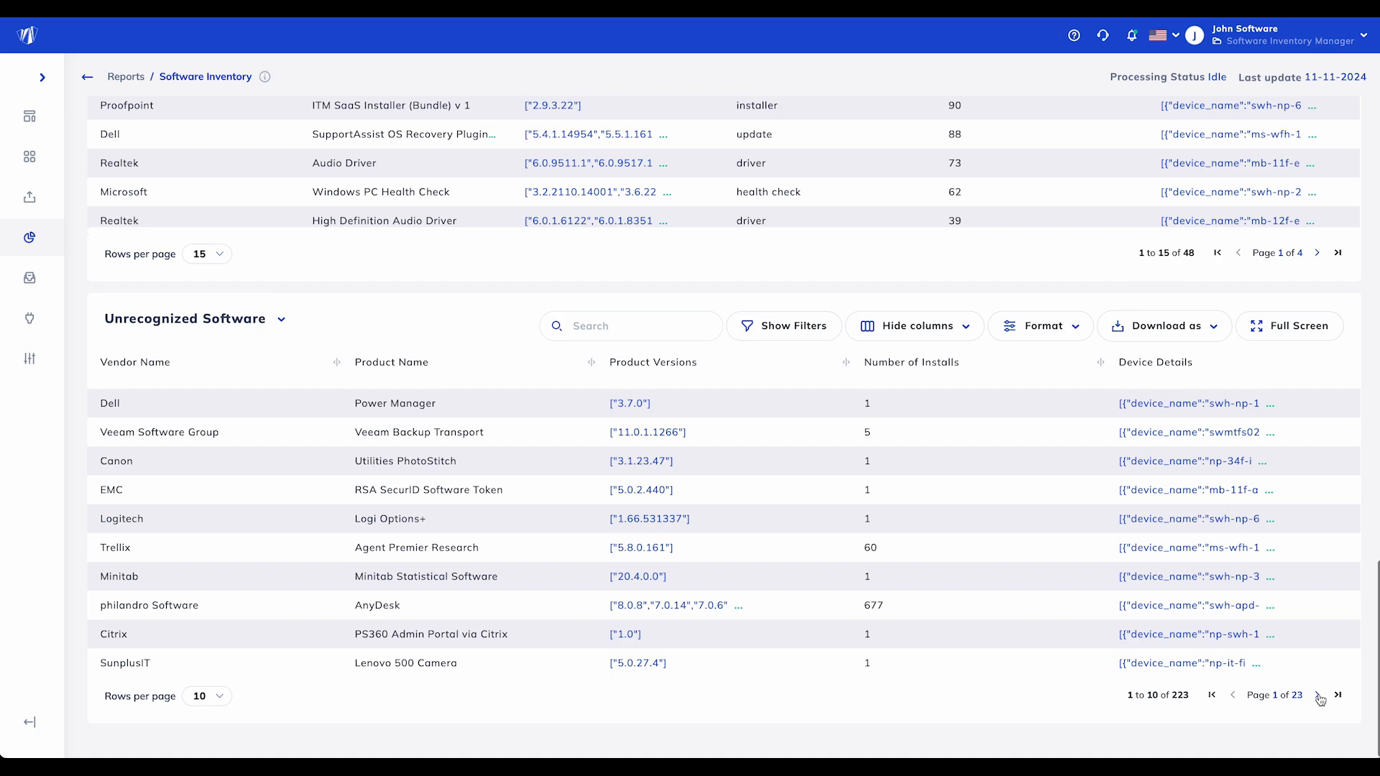
{"action": "left_click", "coordinate": [1317, 713]}
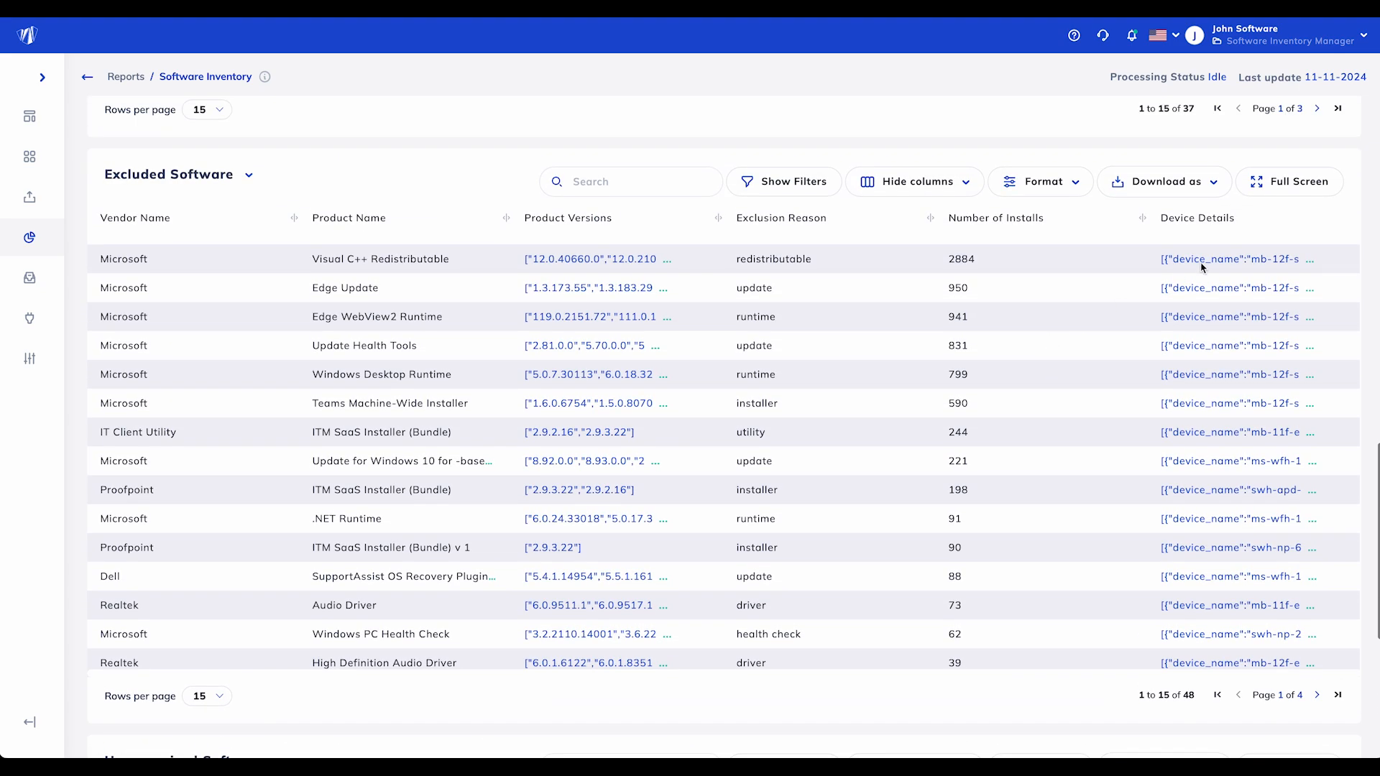
{"action": "left_click", "coordinate": [1236, 258]}
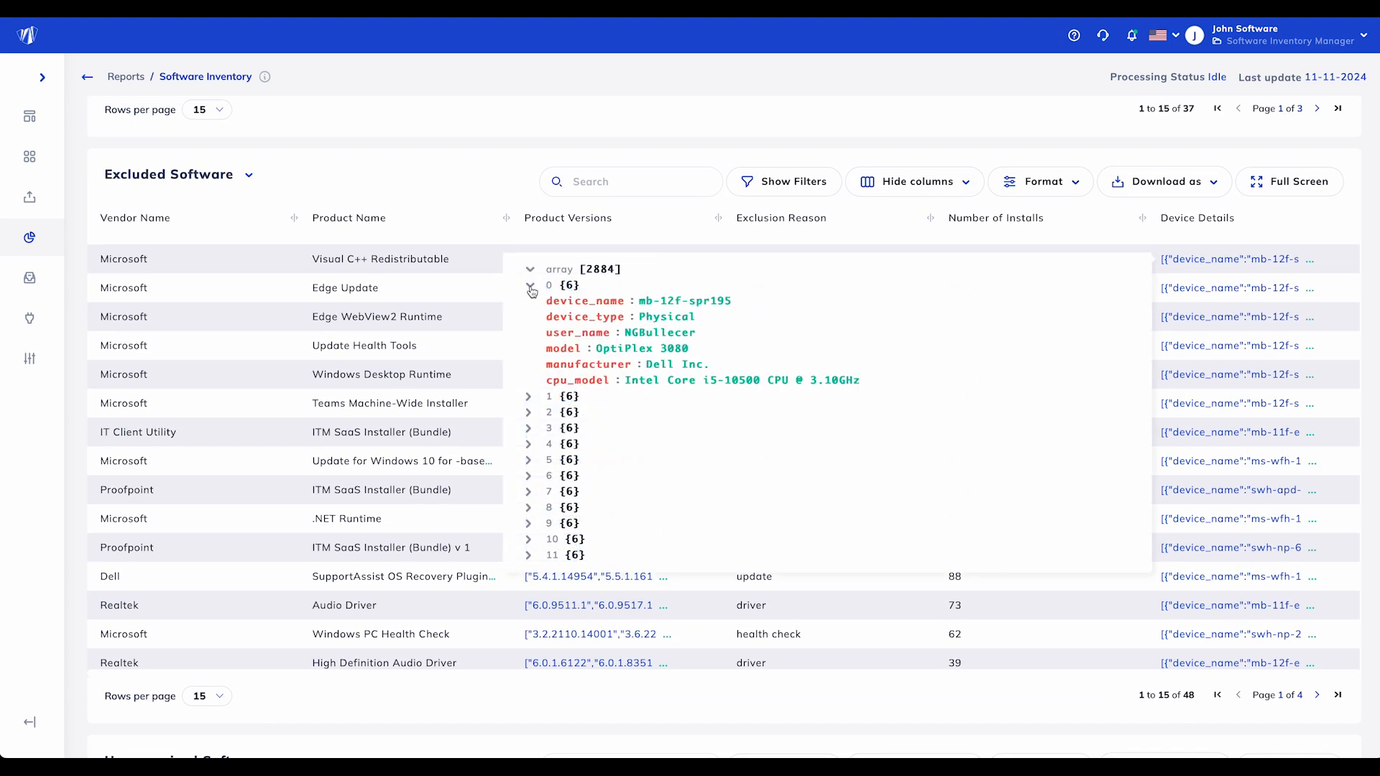